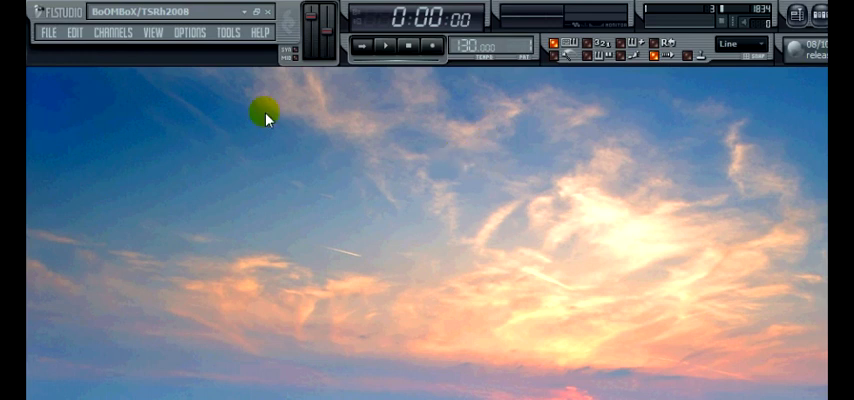
Open the View menu to reach the Background wallpaper and HTML document options.
click(152, 32)
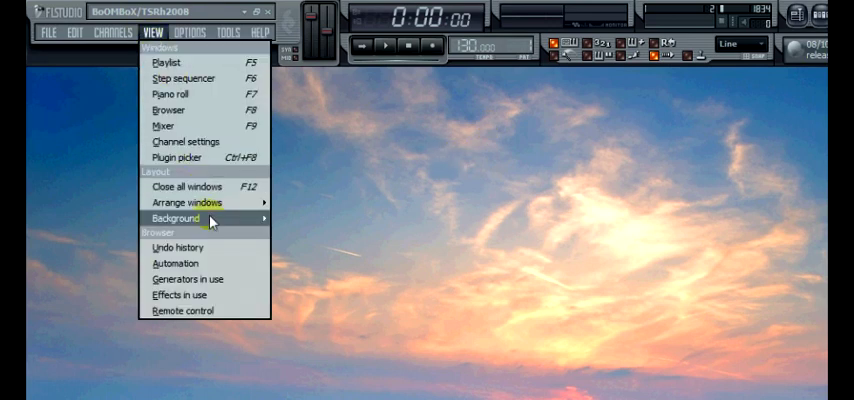
mouse_move(240, 218)
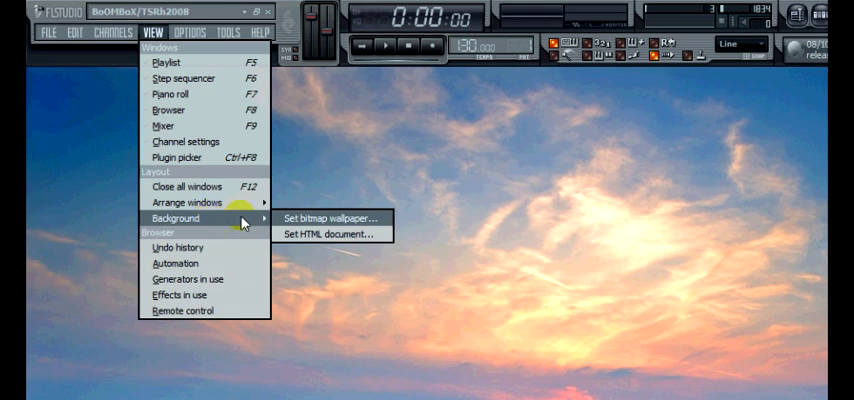
mouse_move(338, 218)
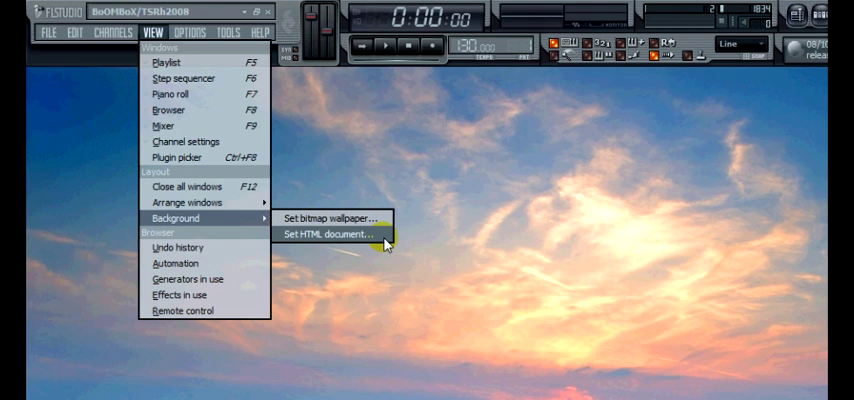
mouse_move(330, 217)
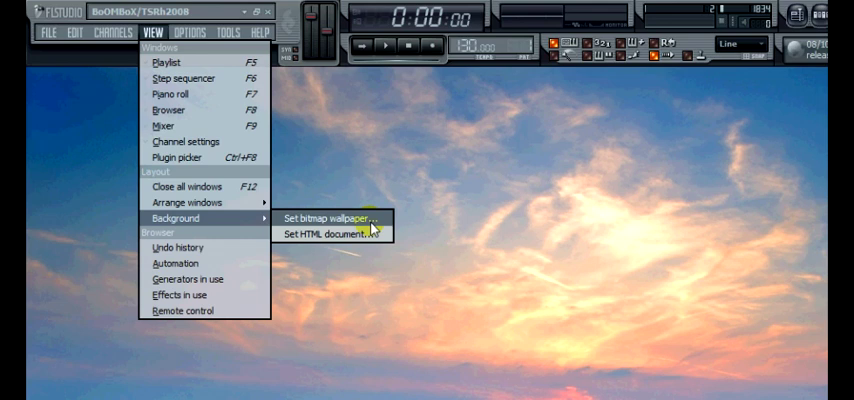
mouse_move(330, 234)
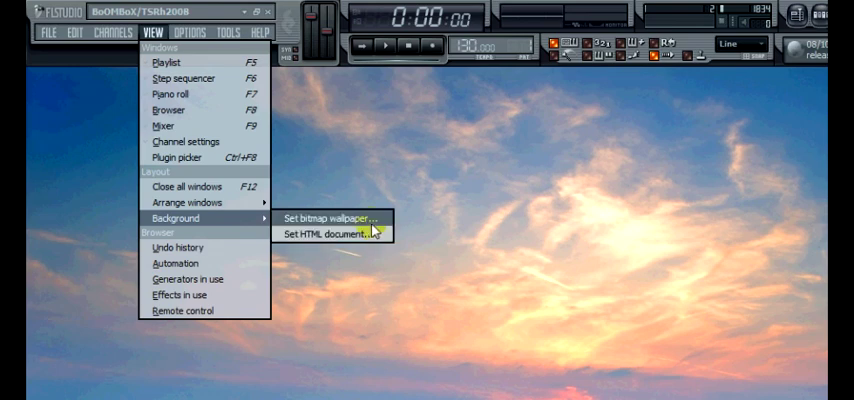
mouse_move(345, 235)
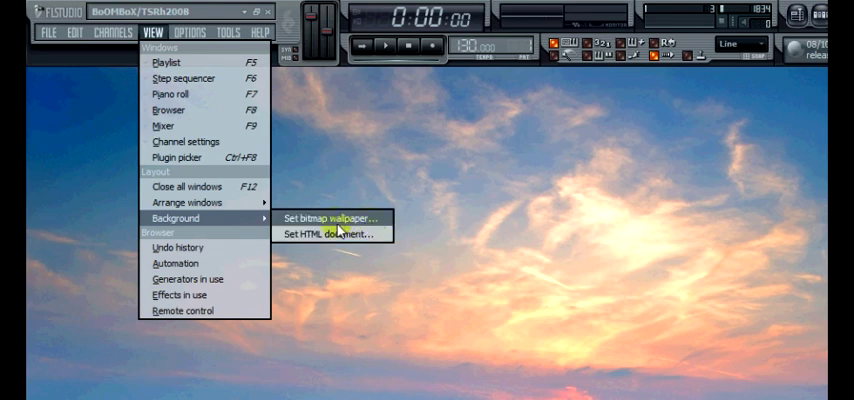
Choose Set bitmap wallpaper and browse the Sample Pictures folder for a hay field photo.
click(327, 218)
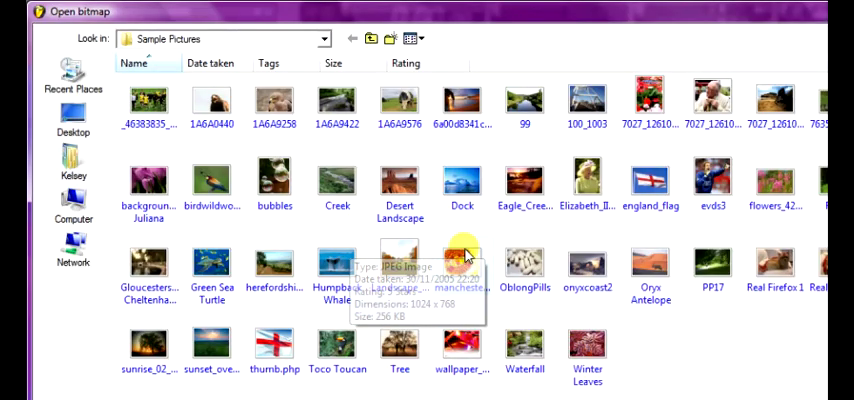
scroll(down, 3)
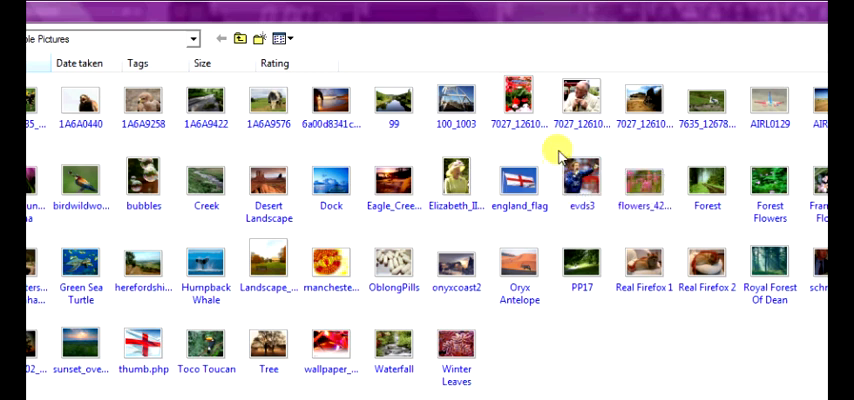
mouse_move(565, 143)
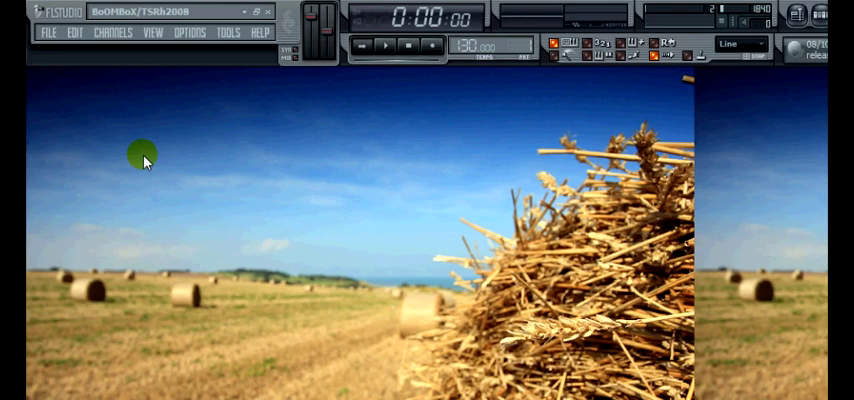
Open the View menu to pick the Desert Landscape bitmap wallpaper.
click(154, 32)
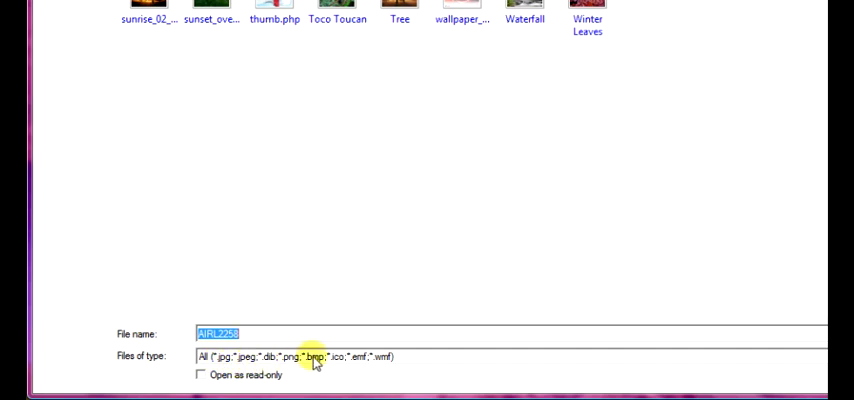
mouse_move(369, 360)
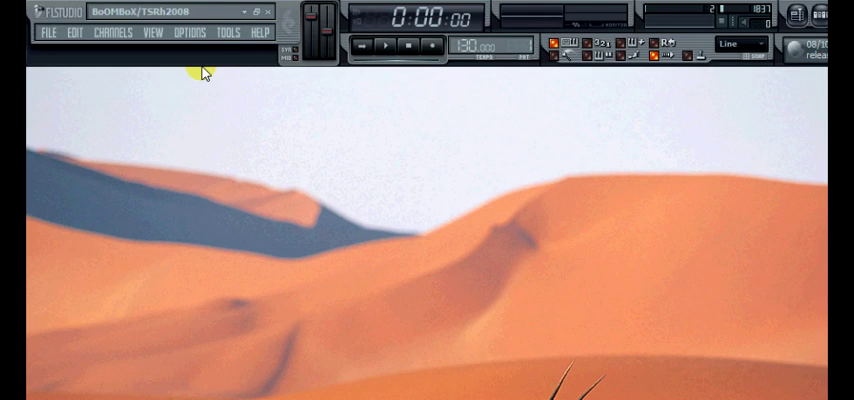
mouse_move(80, 83)
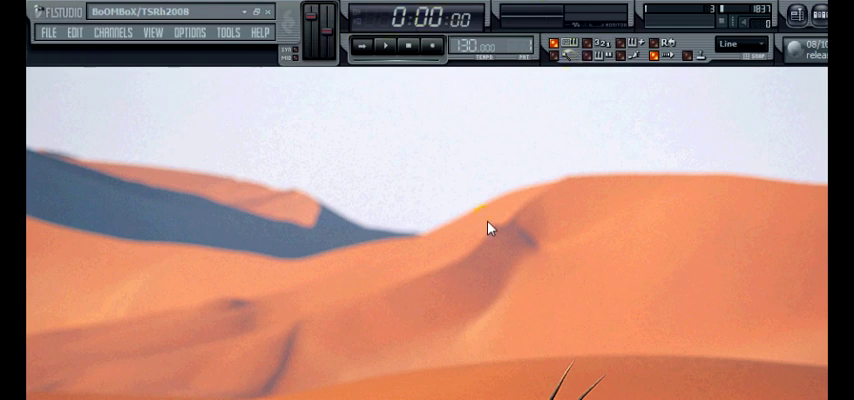
mouse_move(150, 33)
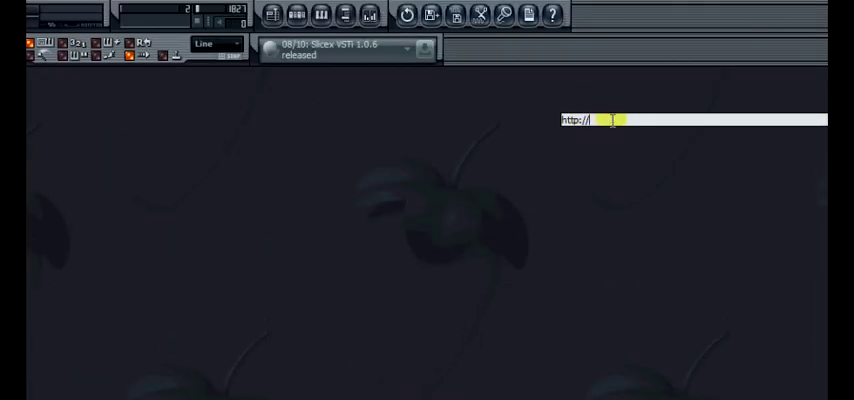
text(www.)
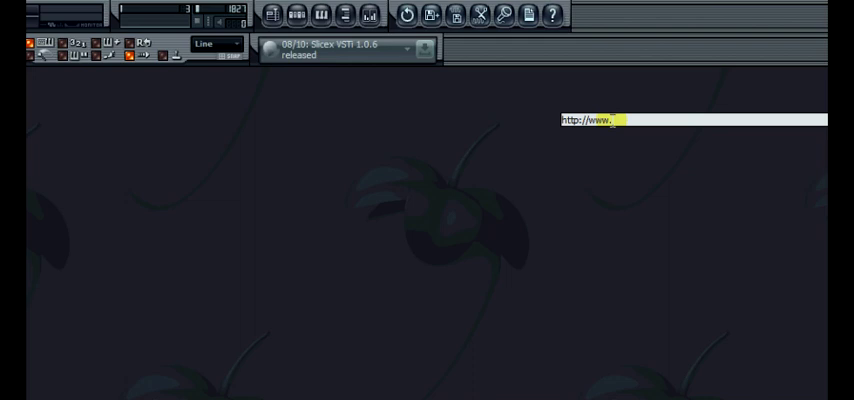
text(g)
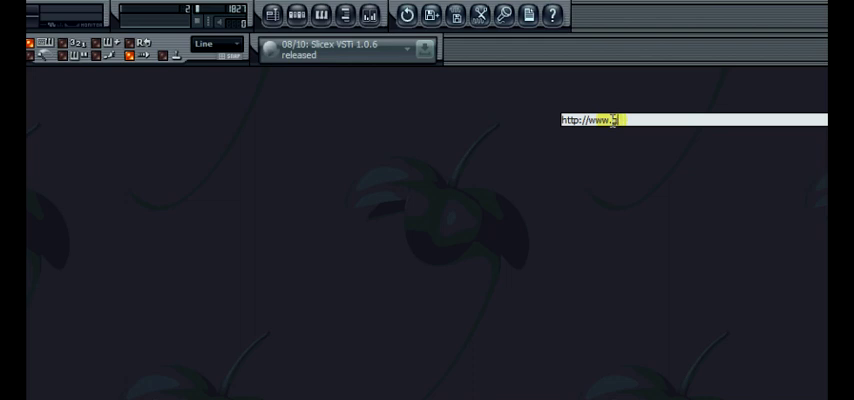
text(goog)
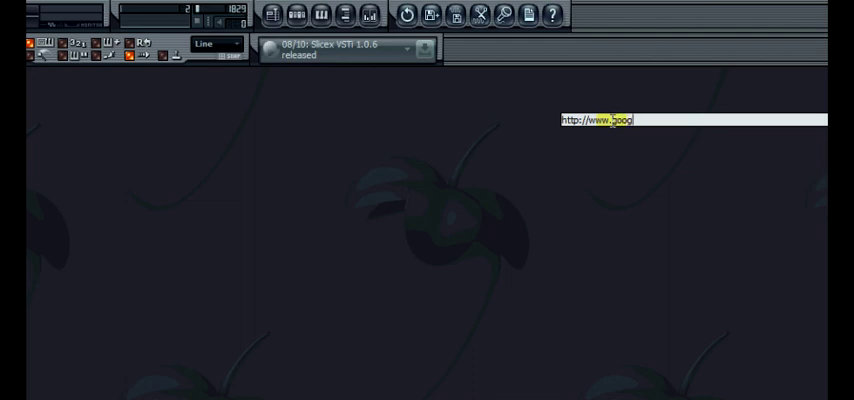
text(le.c)
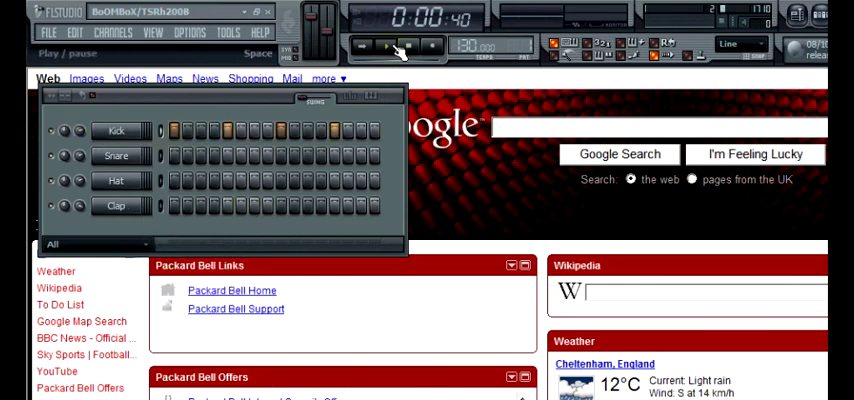
Play the drum pattern, search 'yout' on the Google background page, then stop playback.
click(388, 46)
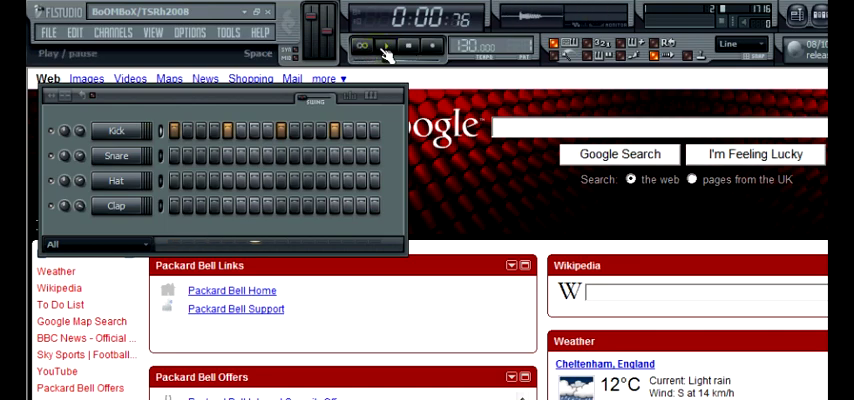
scroll(down, 3)
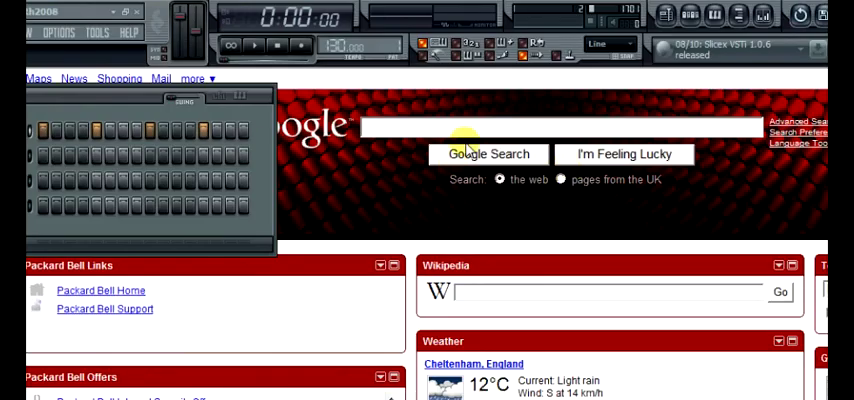
text(yout)
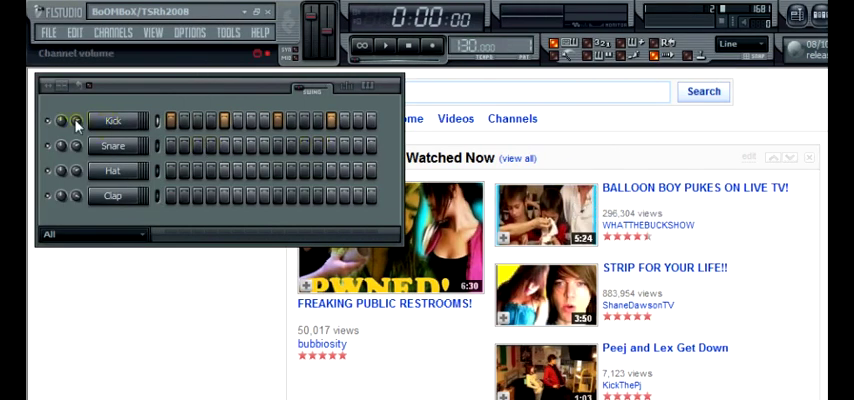
click(386, 45)
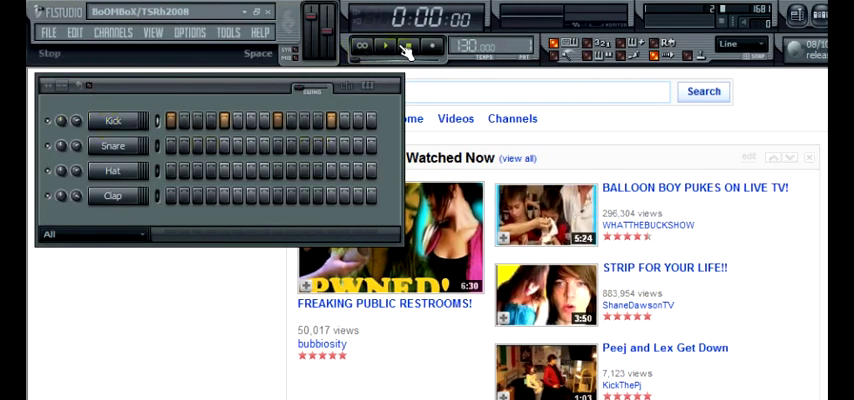